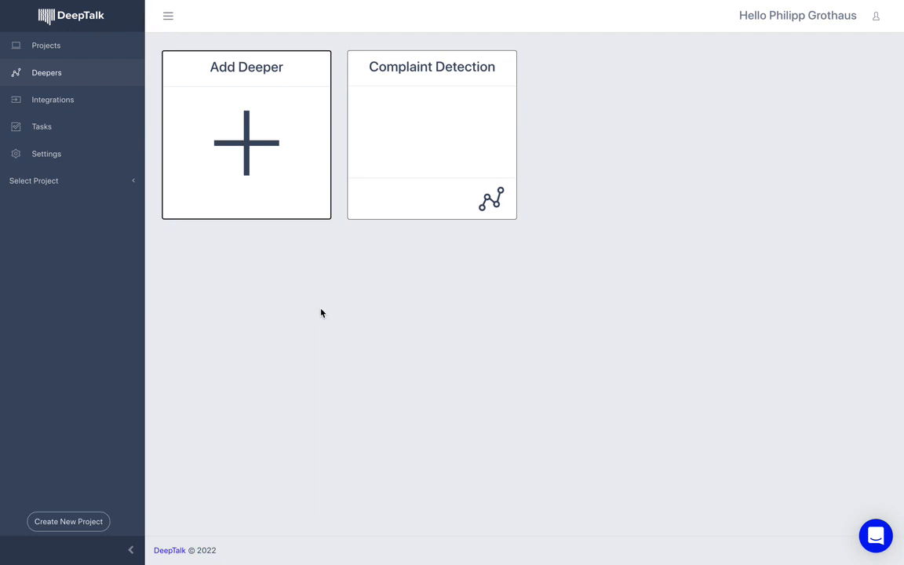
{"action": "mouse_move", "coordinate": [297, 325]}
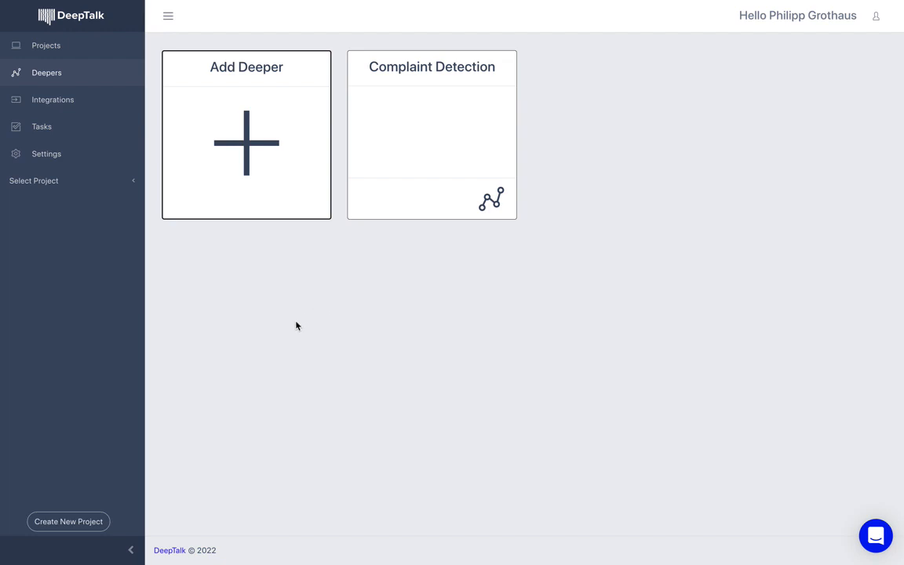
{"action": "mouse_move", "coordinate": [314, 324]}
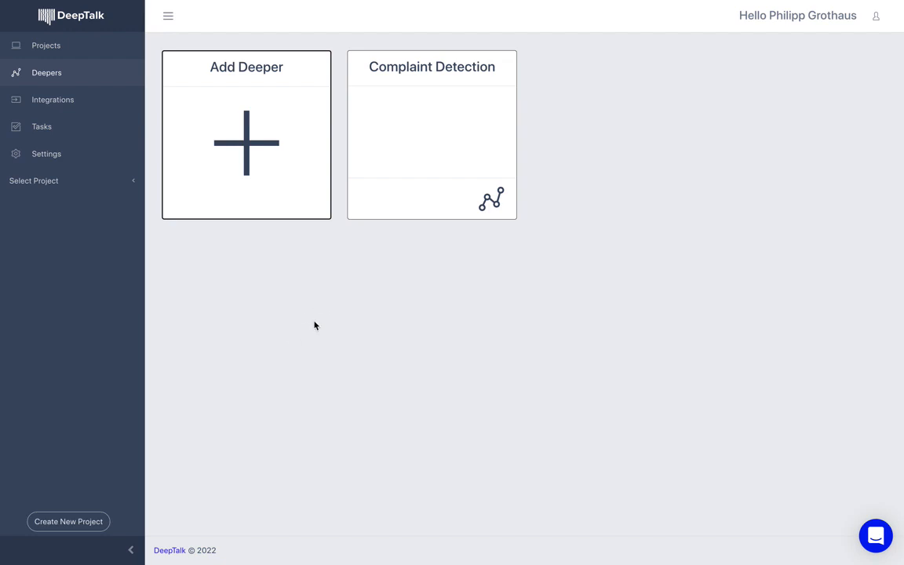
{"action": "mouse_move", "coordinate": [316, 307]}
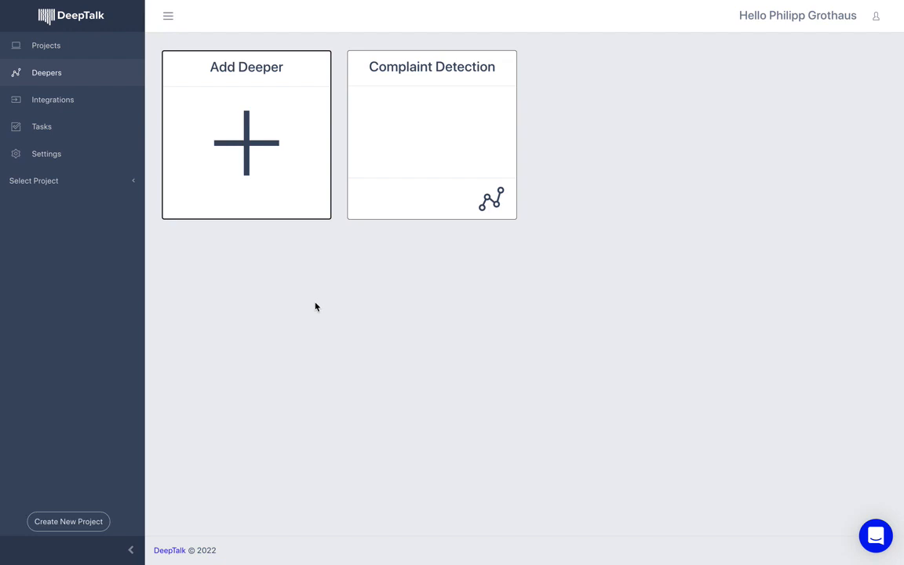
{"action": "mouse_move", "coordinate": [313, 297]}
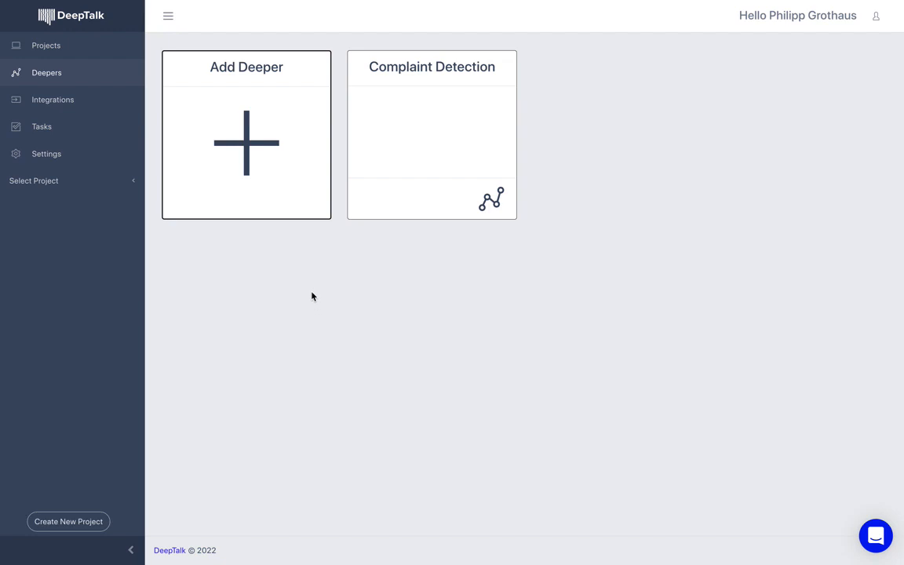
{"action": "mouse_move", "coordinate": [289, 299]}
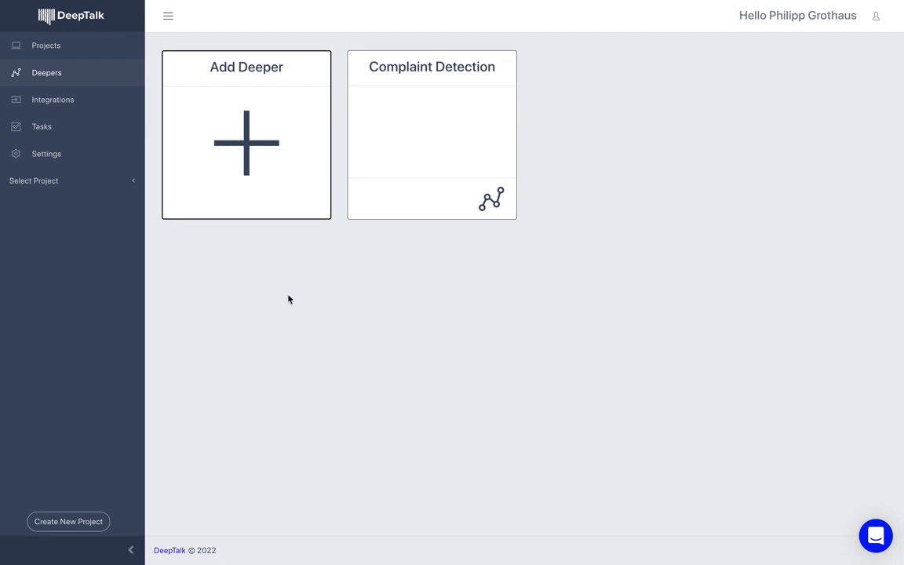
{"action": "mouse_move", "coordinate": [290, 177]}
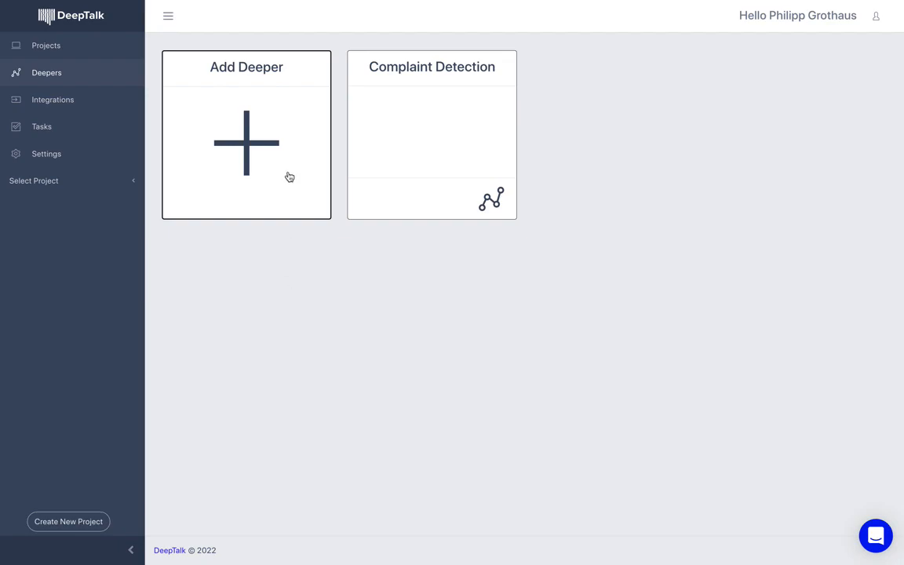
- Start a new Restaurant Approvals Deeper on the Hotel Reviews base model, labelled 'approval'
{"action": "left_click", "coordinate": [246, 142]}
{"action": "type", "text": "Restaurant Approvals"}
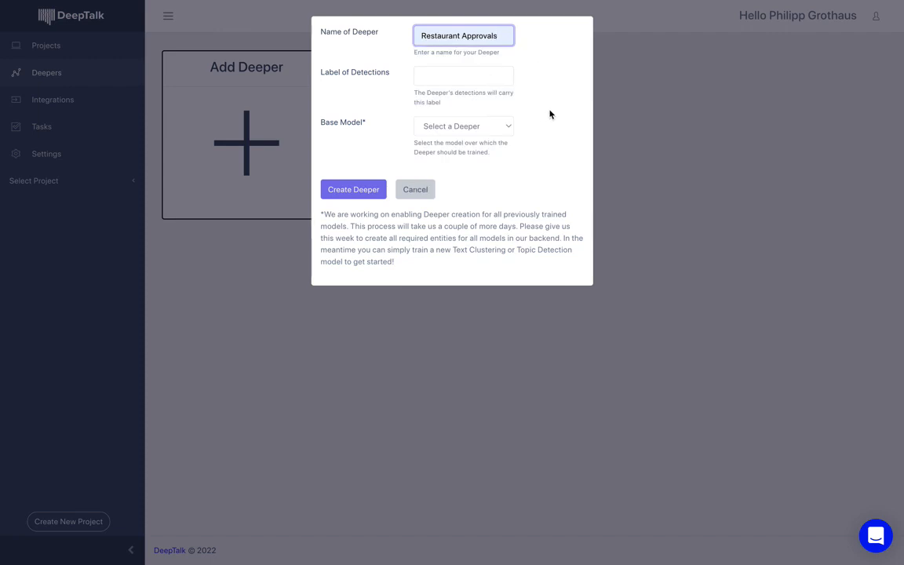
{"action": "mouse_move", "coordinate": [547, 138]}
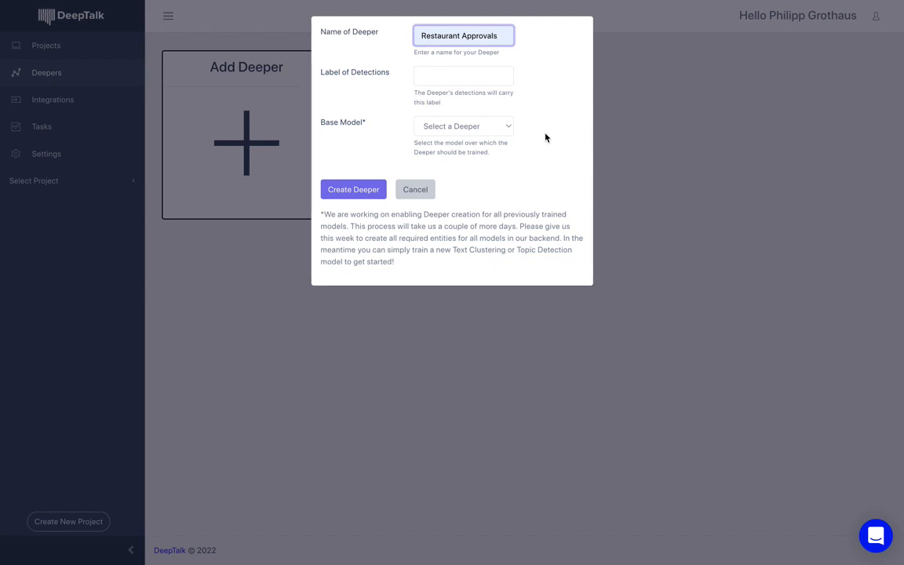
{"action": "mouse_move", "coordinate": [496, 131]}
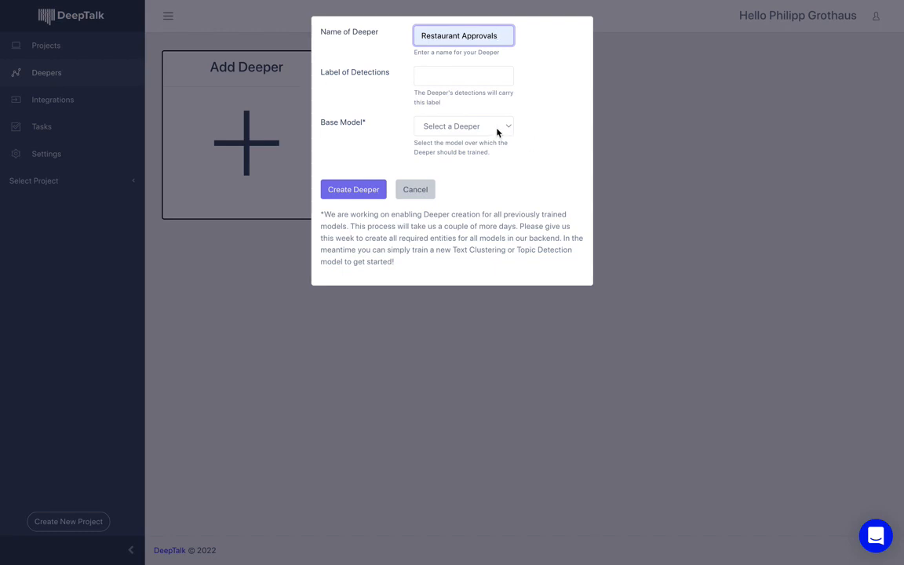
{"action": "left_click", "coordinate": [463, 126]}
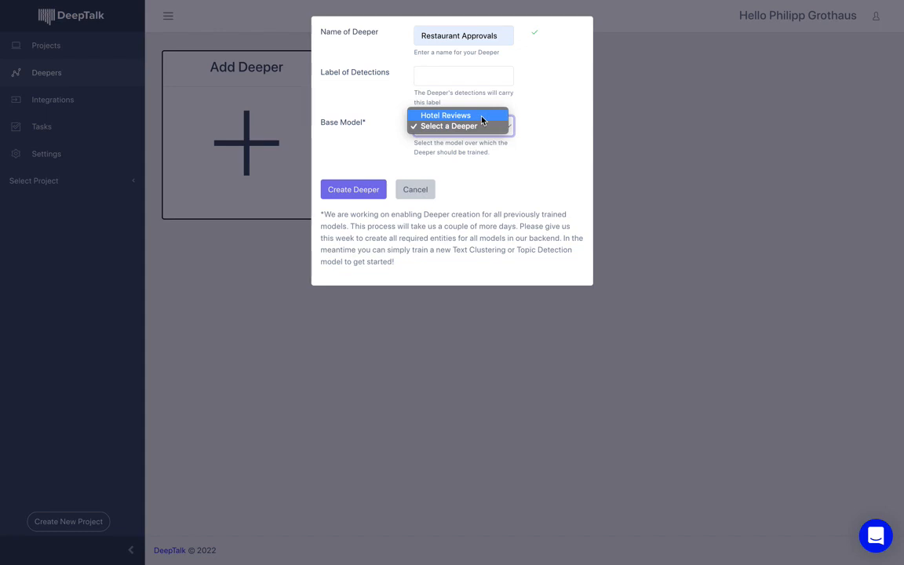
{"action": "left_click", "coordinate": [445, 115]}
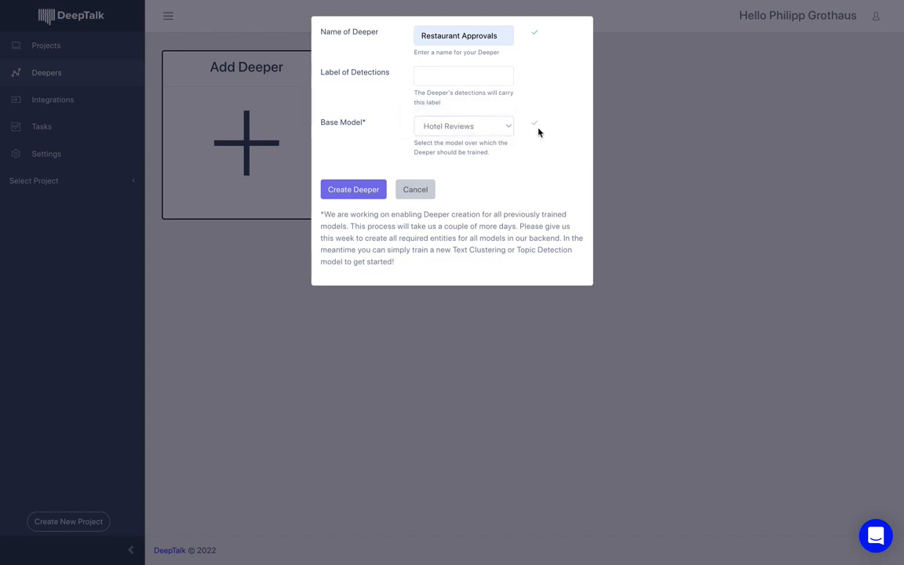
{"action": "left_click", "coordinate": [463, 75]}
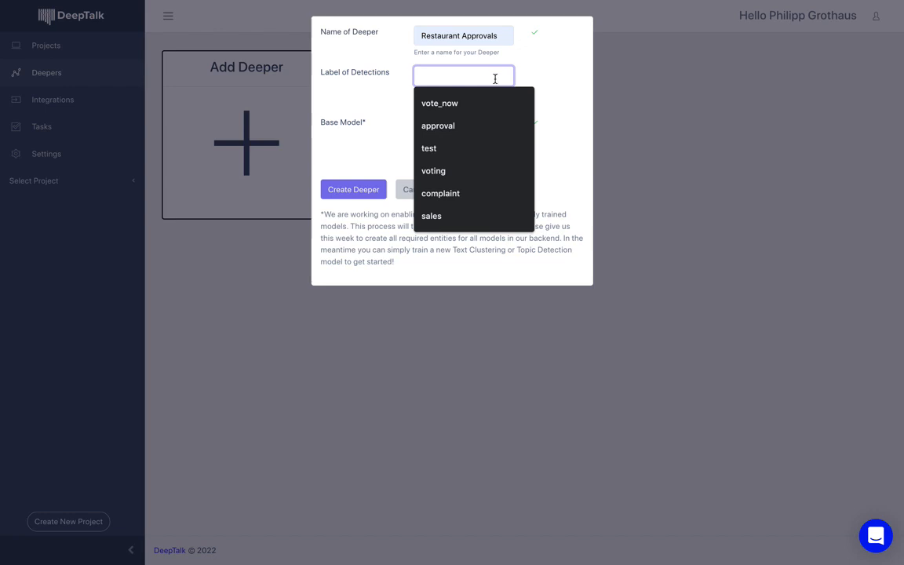
{"action": "left_click", "coordinate": [437, 126]}
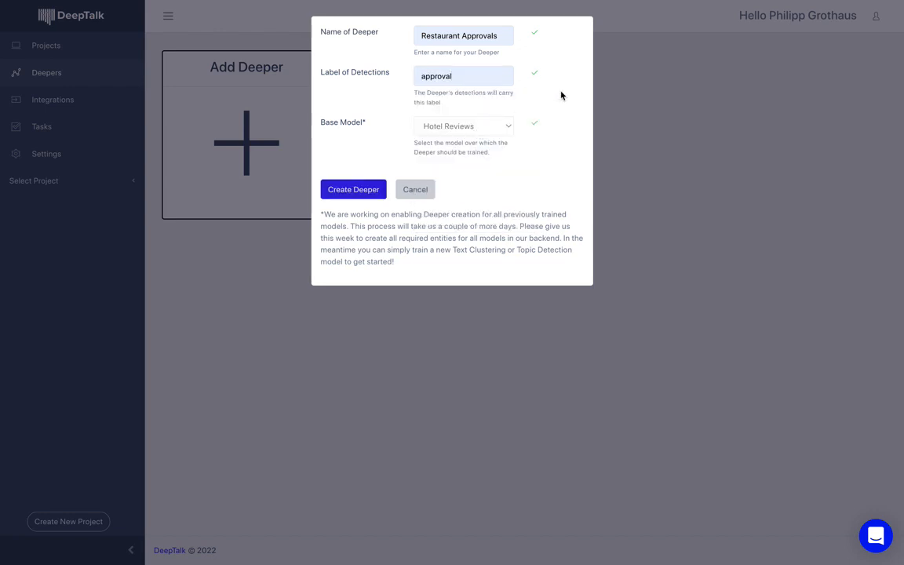
{"action": "mouse_move", "coordinate": [559, 173]}
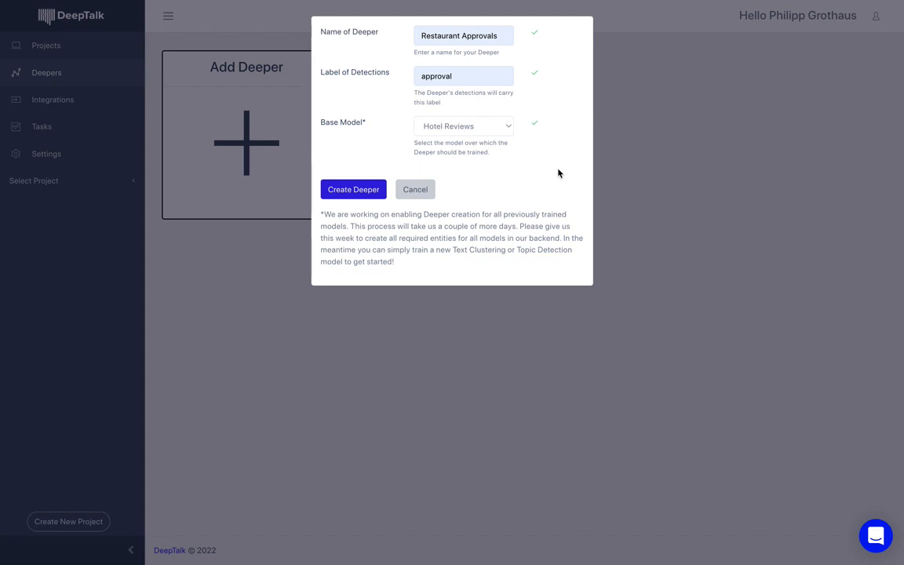
{"action": "mouse_move", "coordinate": [551, 115]}
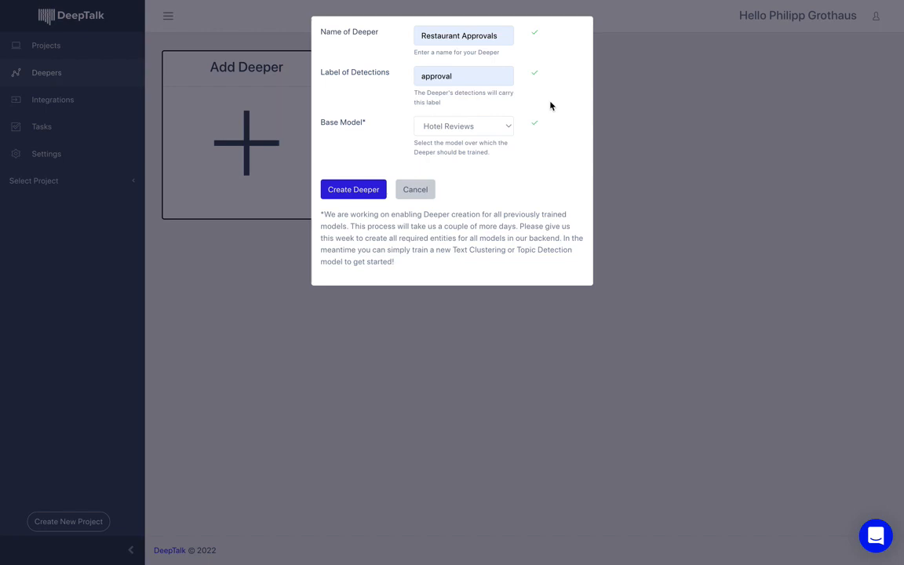
{"action": "mouse_move", "coordinate": [539, 172]}
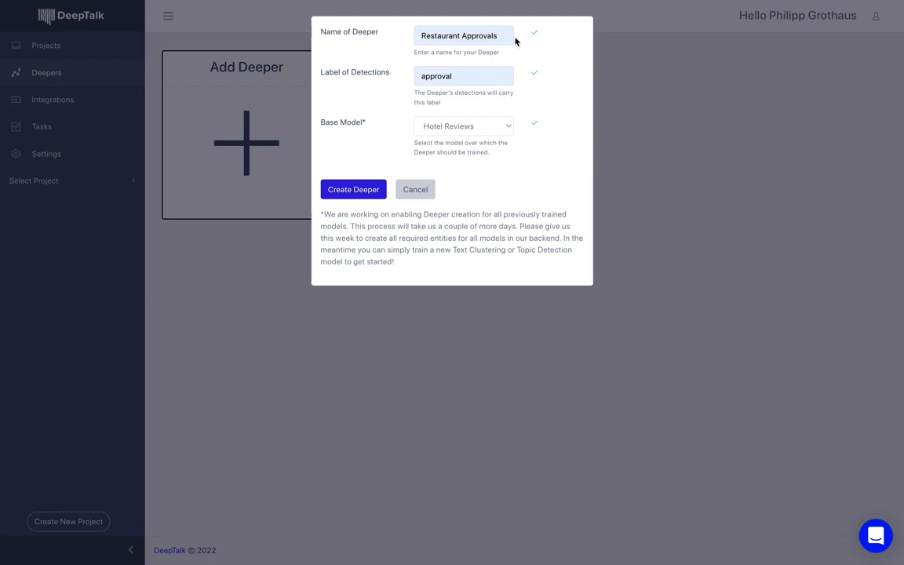
{"action": "left_click", "coordinate": [463, 76]}
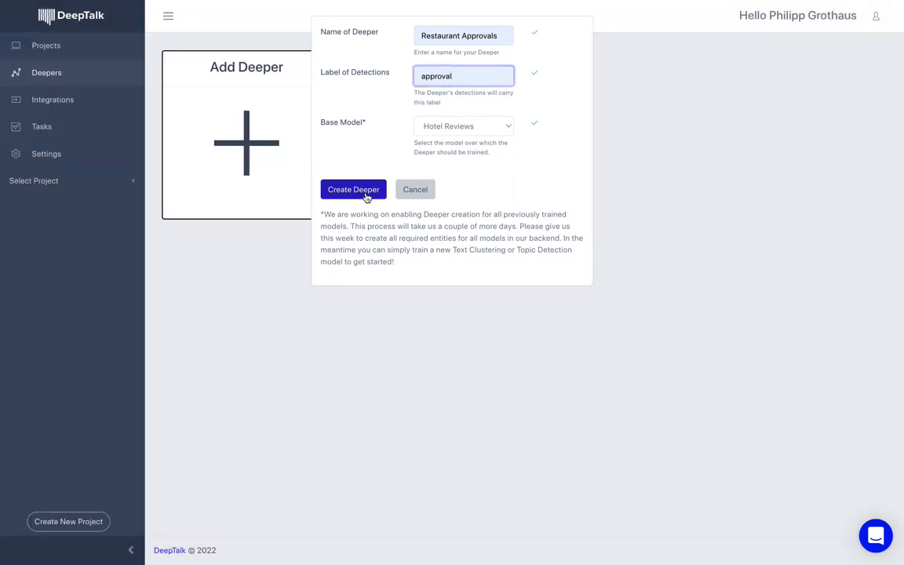
- Create the Deeper and submit 'loved the restaurant' as its first example
{"action": "left_click", "coordinate": [353, 189]}
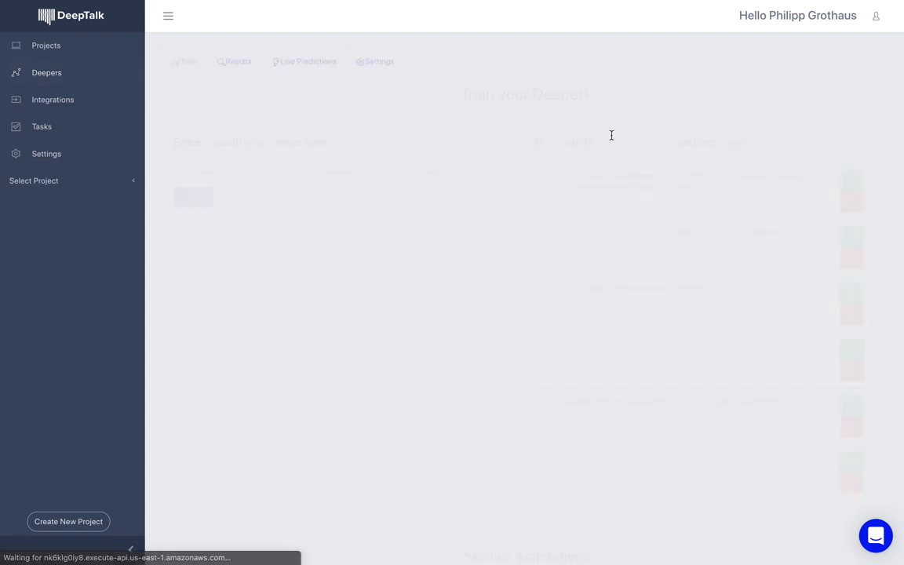
{"action": "left_click", "coordinate": [524, 213]}
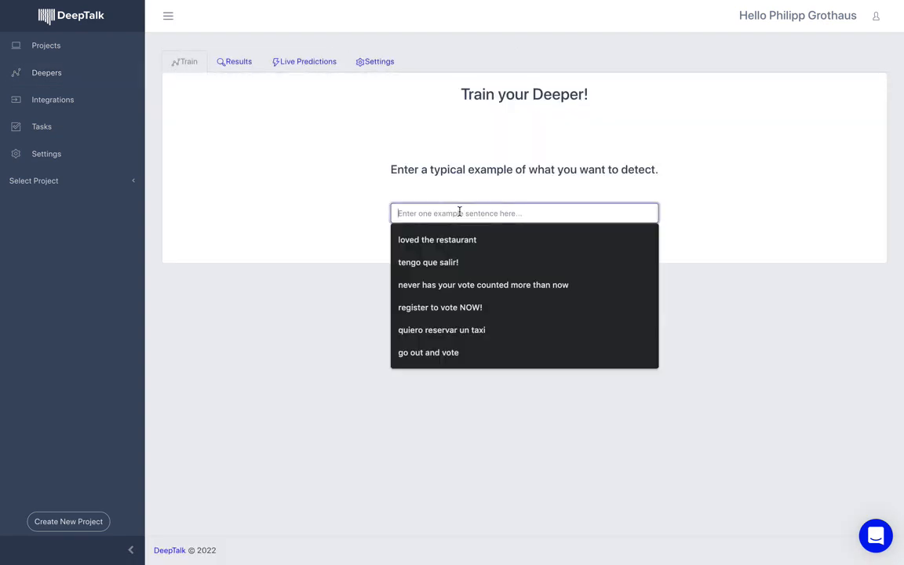
{"action": "left_click", "coordinate": [437, 240]}
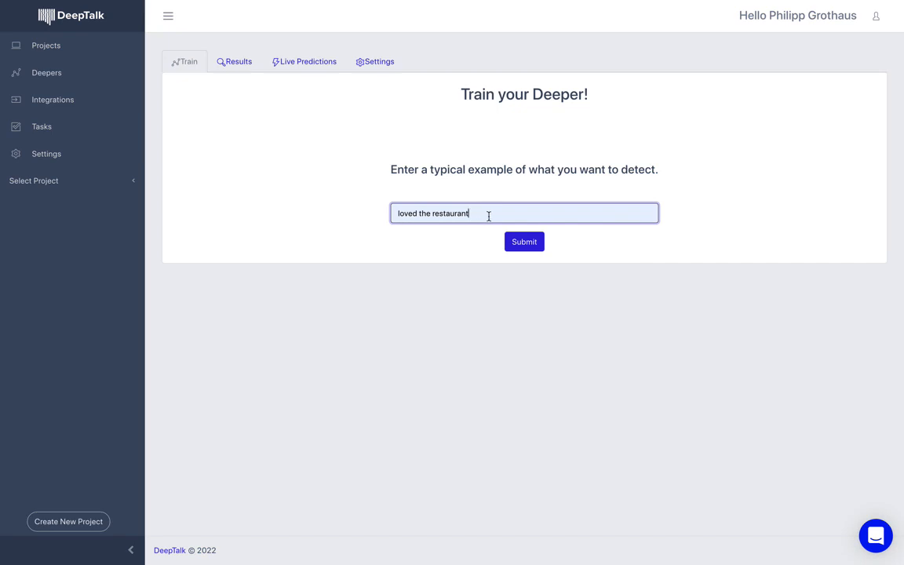
{"action": "left_click", "coordinate": [523, 241]}
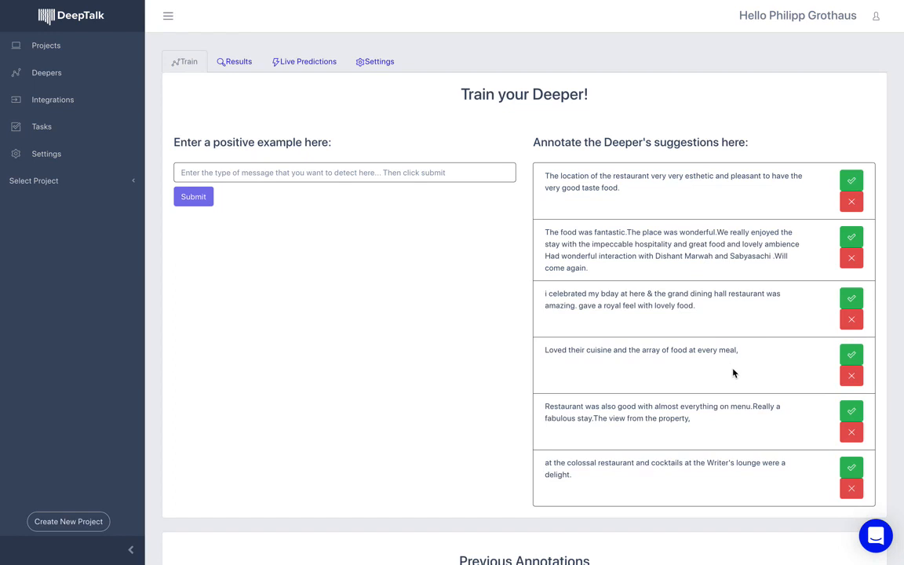
{"action": "mouse_move", "coordinate": [828, 354]}
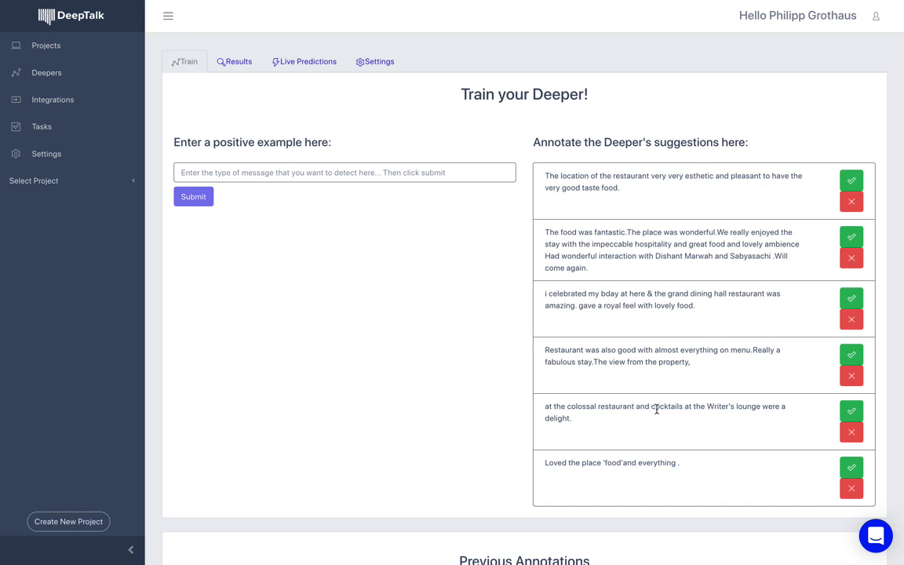
- Accept a suggested restaurant review as a positive example and review Previous Annotations
{"action": "left_click", "coordinate": [851, 410]}
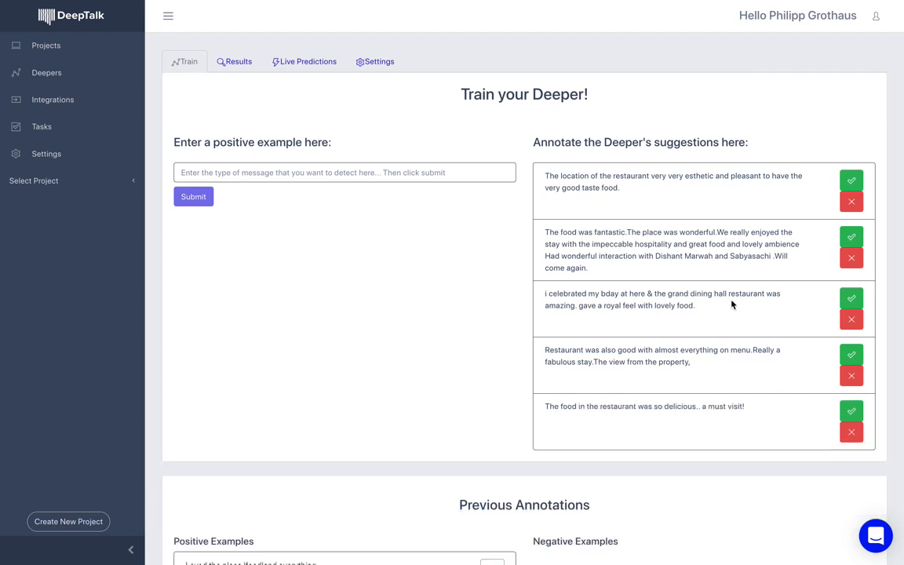
{"action": "mouse_move", "coordinate": [851, 322]}
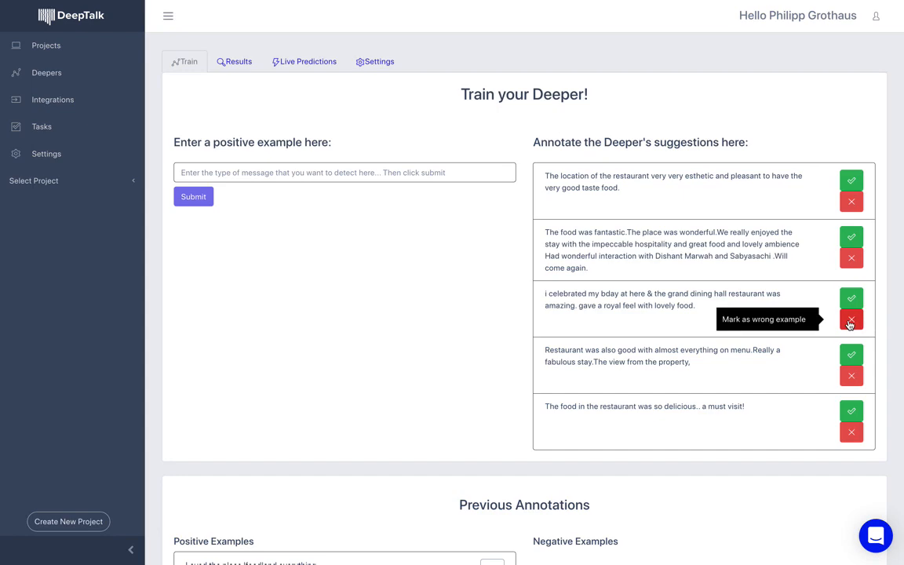
{"action": "scroll", "scroll_direction": "down", "scroll_amount": 3}
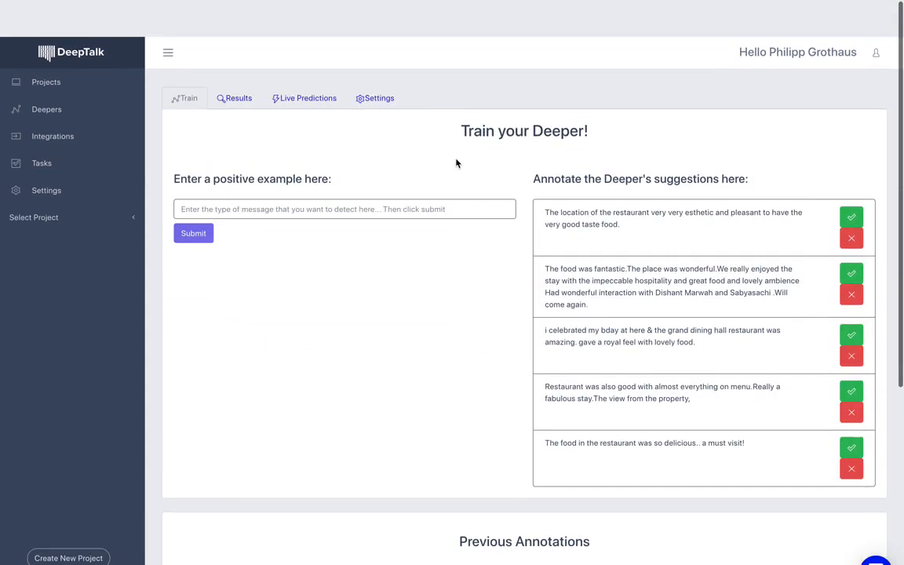
{"action": "scroll", "scroll_direction": "down", "scroll_amount": 3}
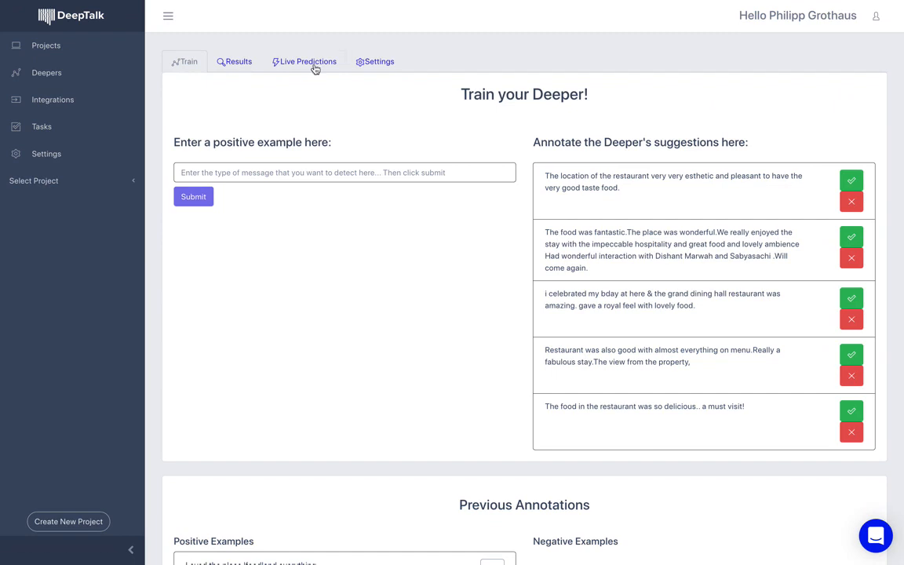
- Get a live prediction for 'the dining options were great'
{"action": "left_click", "coordinate": [308, 61]}
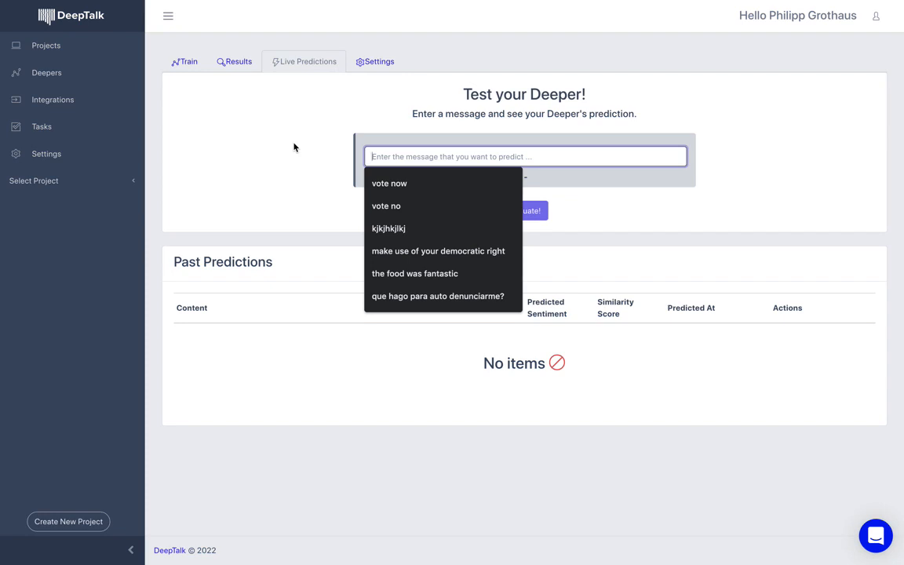
{"action": "type", "text": "th"}
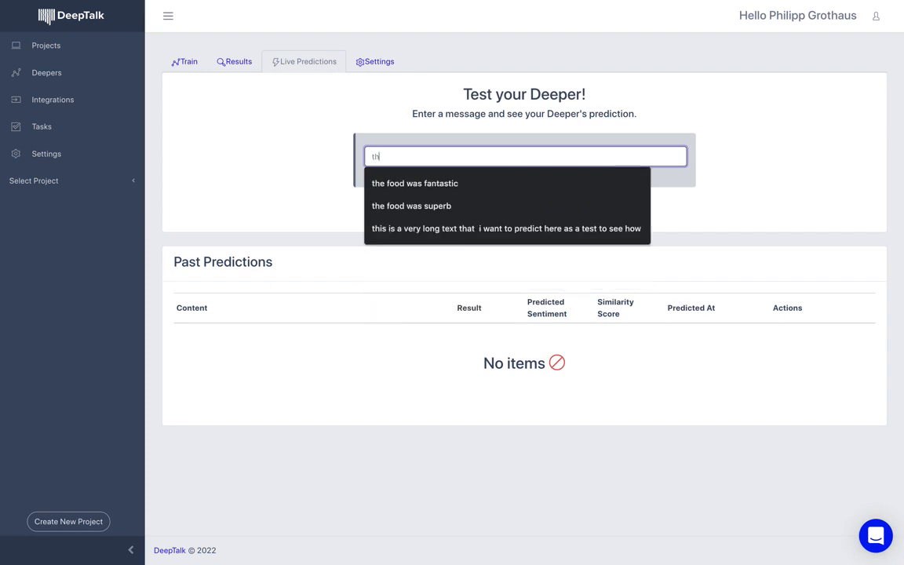
{"action": "type", "text": "the dining opt"}
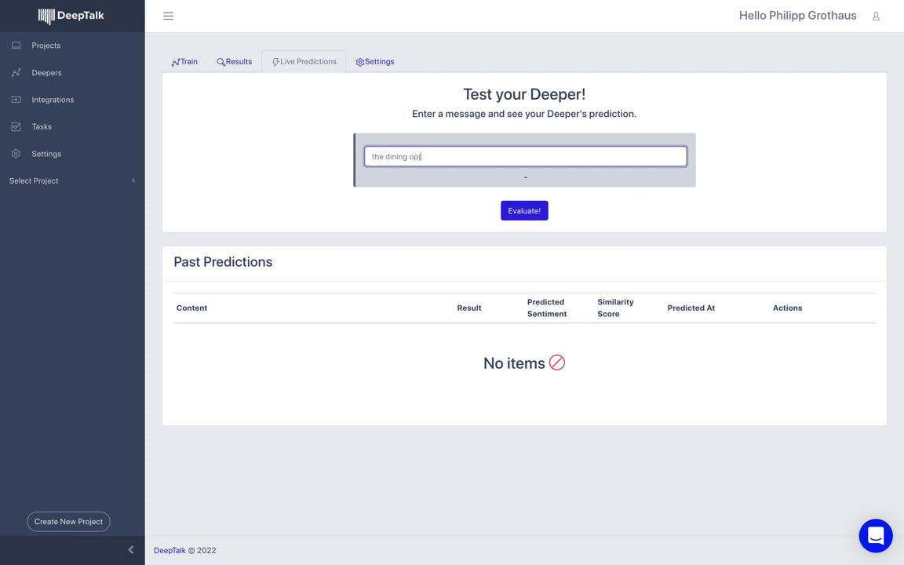
{"action": "type", "text": "ions were great"}
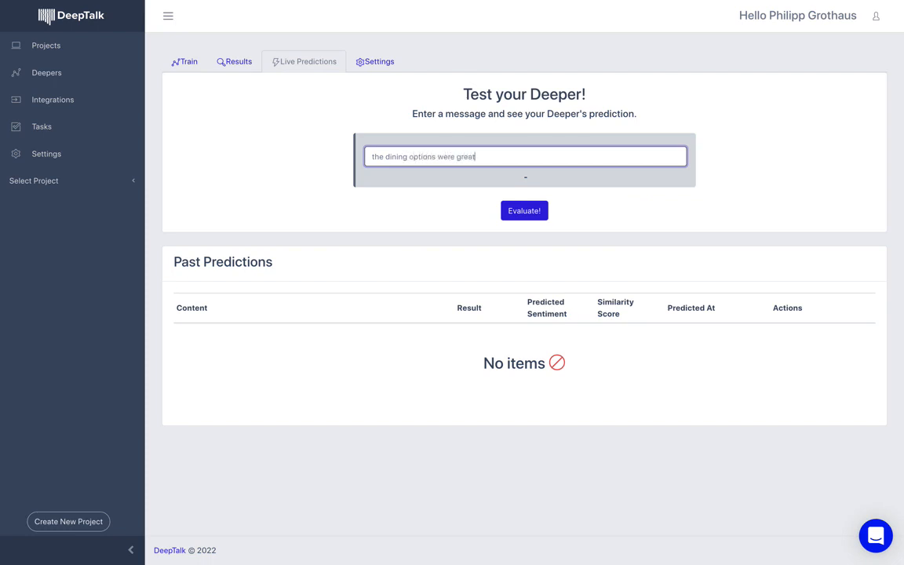
{"action": "left_click", "coordinate": [525, 210]}
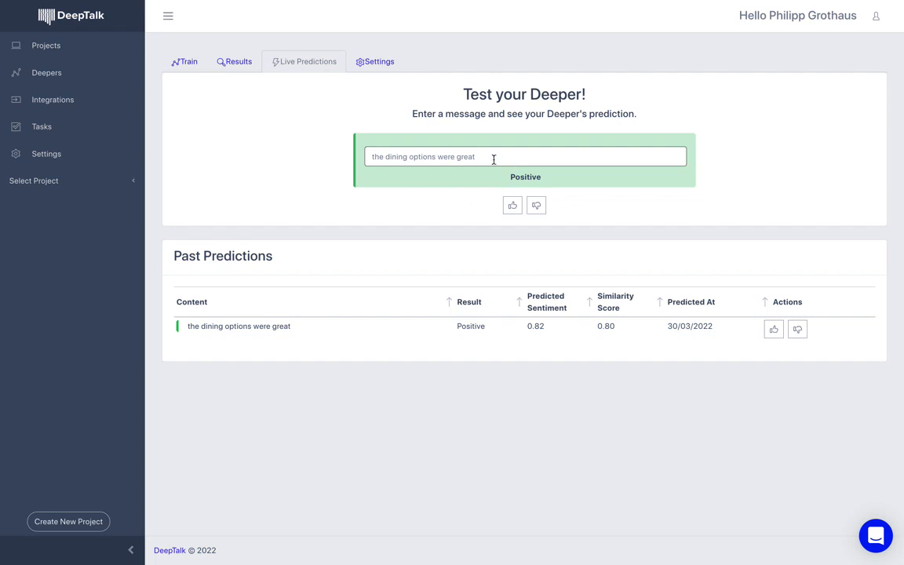
- Reword the message to 'the dining options were not that great' and evaluate again
{"action": "double_click", "coordinate": [467, 156]}
{"action": "type", "text": "not th"}
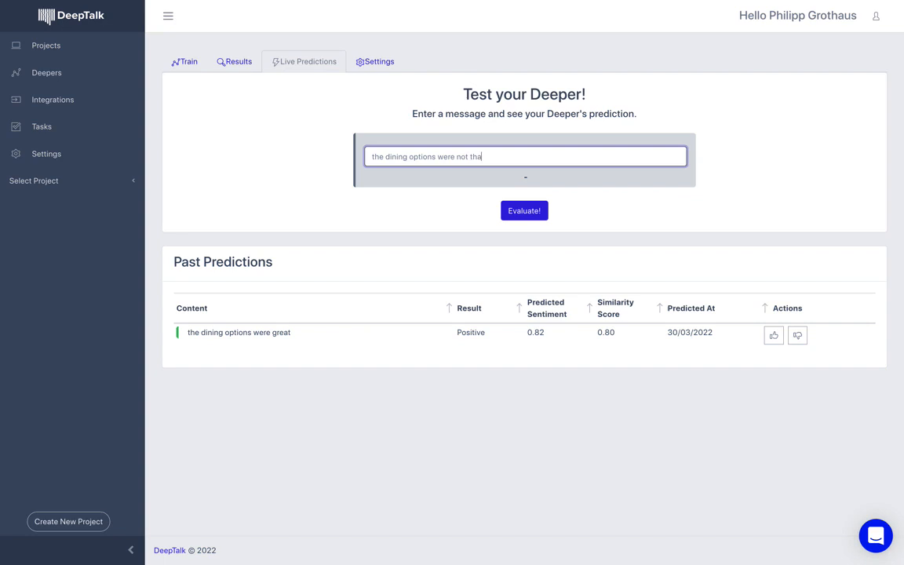
{"action": "type", "text": "great"}
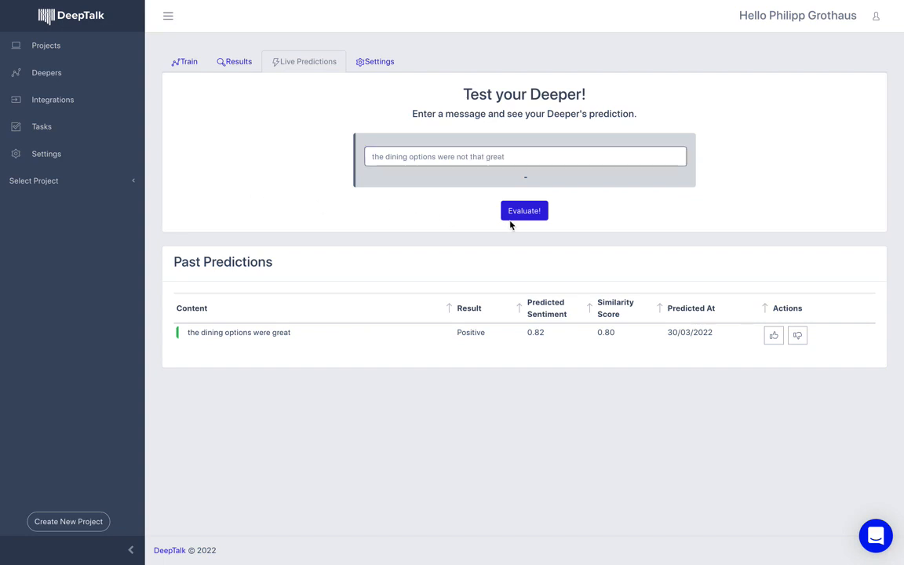
{"action": "left_click", "coordinate": [524, 210]}
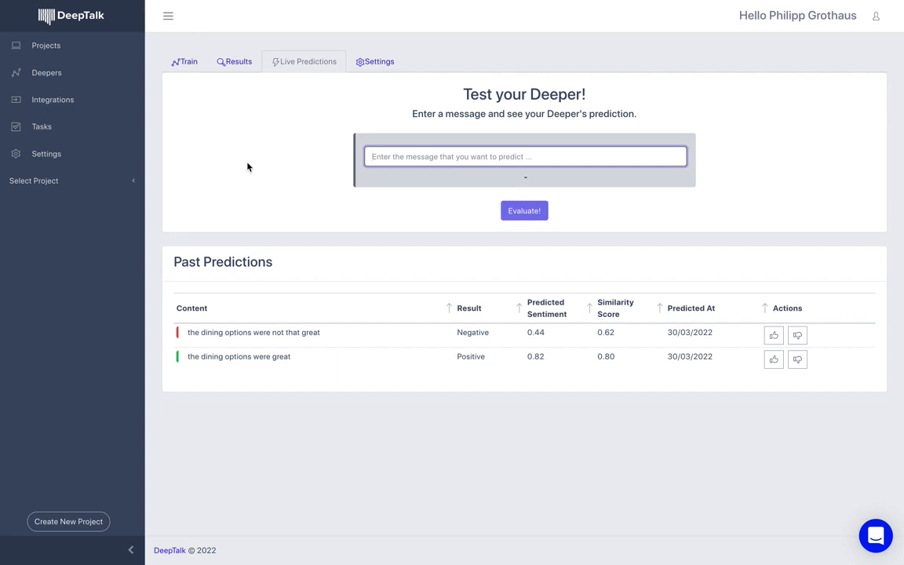
- Evaluate 'la comida fue muy buena' and 'la comida fue muy mala', then view Results
{"action": "type", "text": "la comida fue m"}
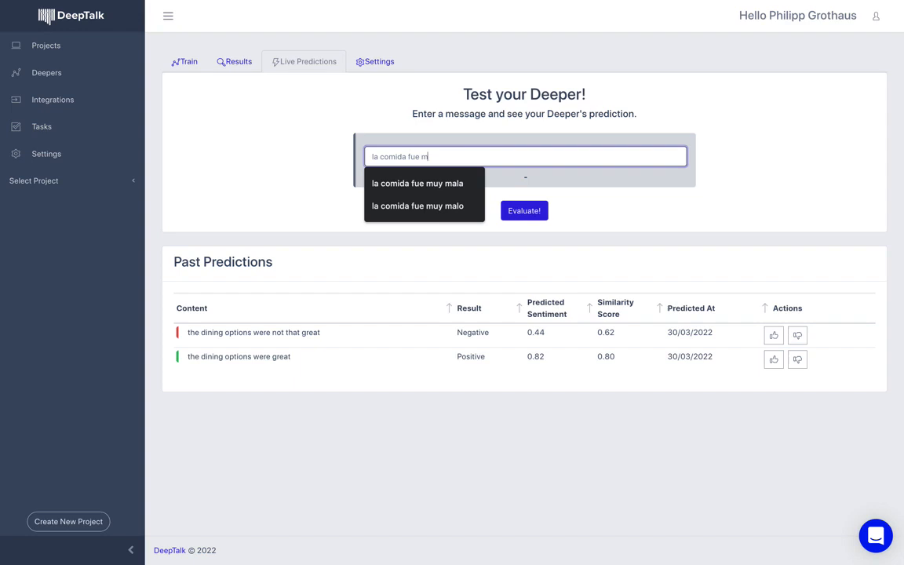
{"action": "left_click", "coordinate": [523, 210]}
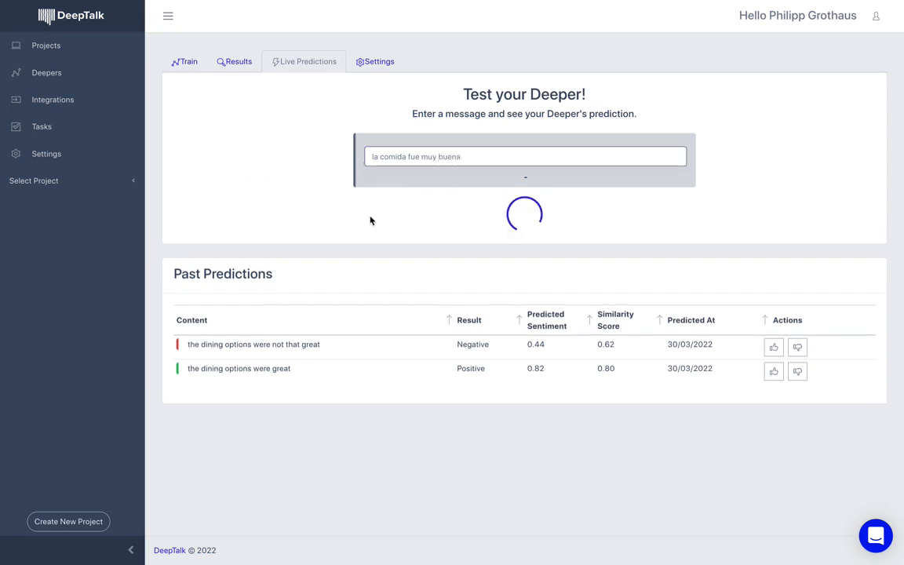
{"action": "type", "text": "mala"}
{"action": "key", "text": "enter"}
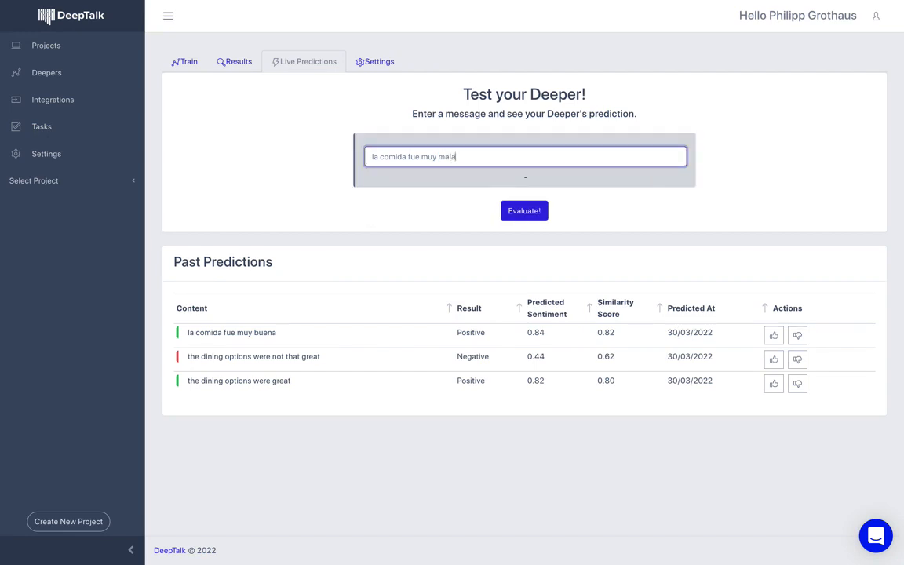
{"action": "left_click", "coordinate": [524, 210]}
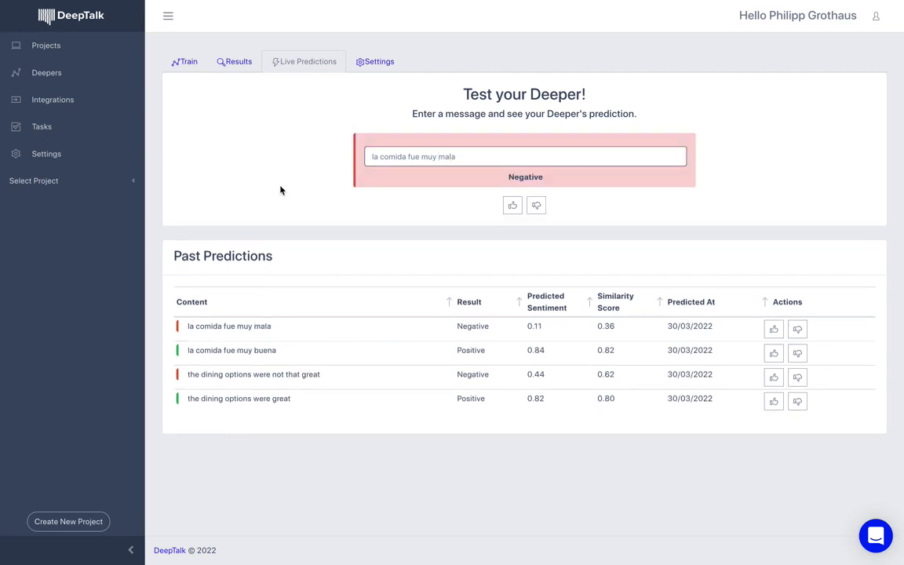
{"action": "mouse_move", "coordinate": [318, 199]}
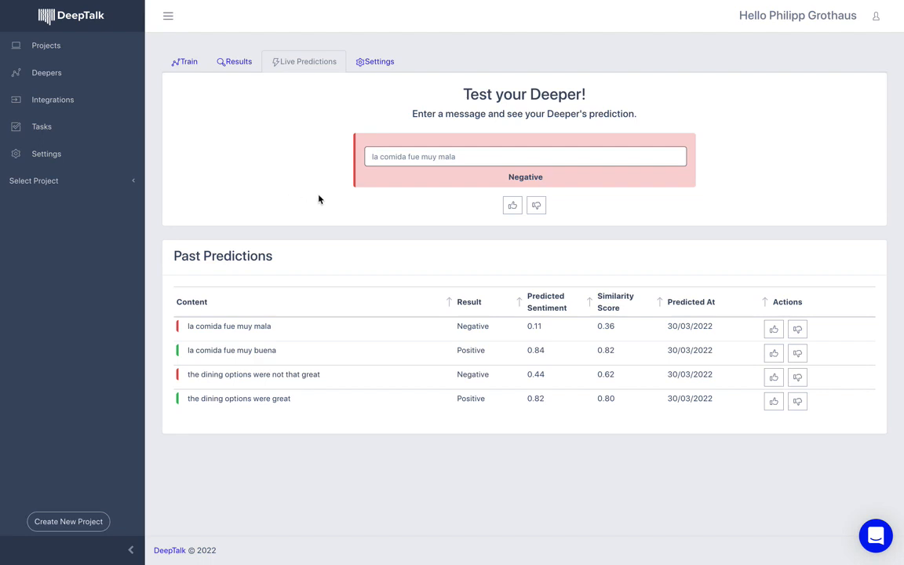
{"action": "mouse_move", "coordinate": [537, 205]}
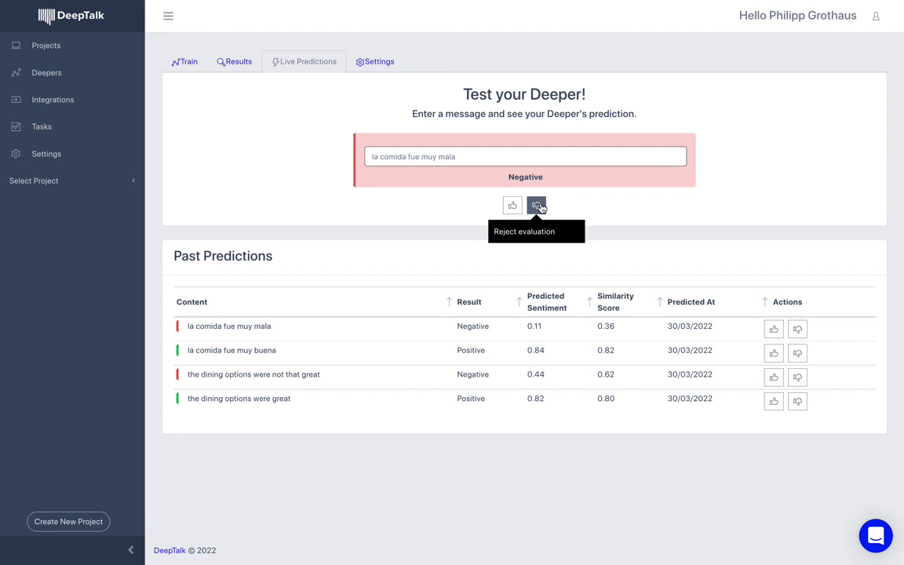
{"action": "mouse_move", "coordinate": [279, 163]}
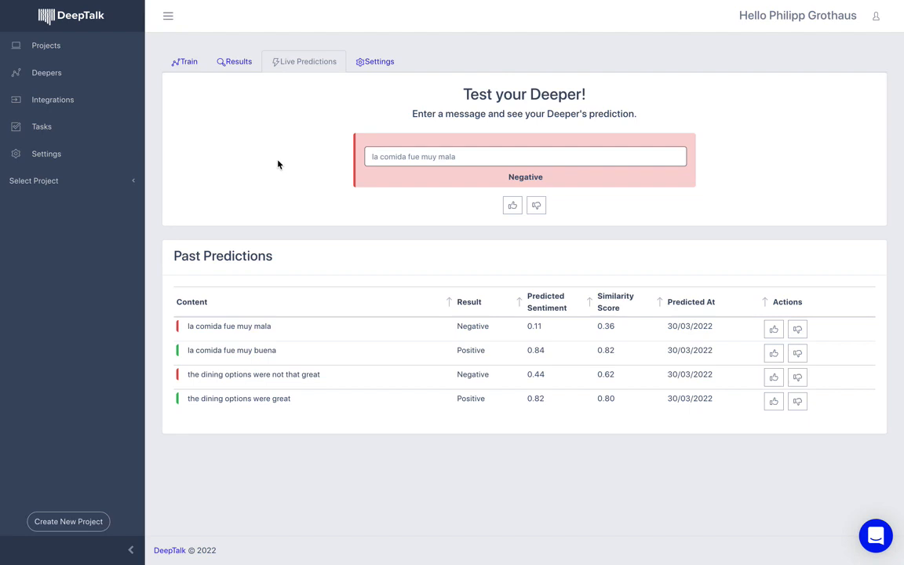
{"action": "left_click", "coordinate": [233, 62]}
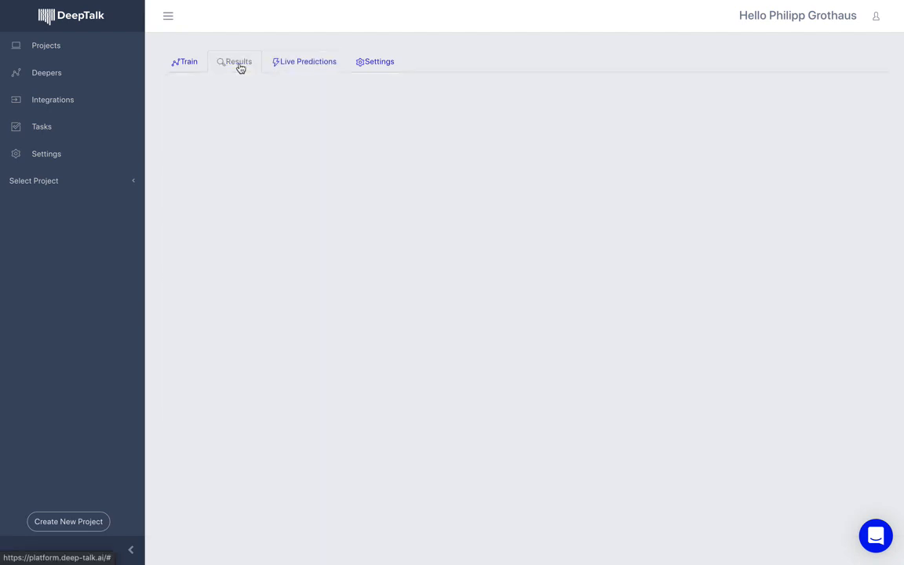
- Refresh detections, giving 1642 detections across 12796 units, and generate the results file
{"action": "left_click", "coordinate": [234, 62]}
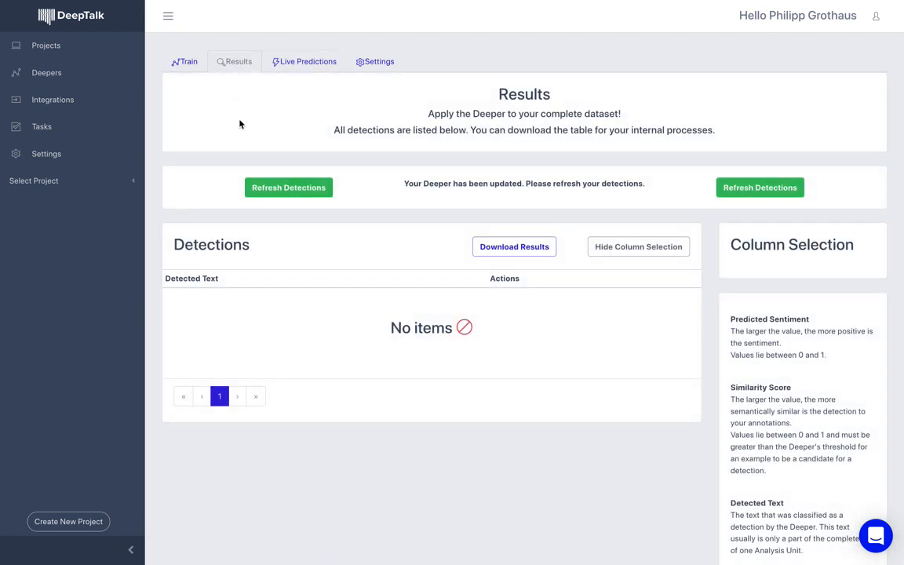
{"action": "left_click", "coordinate": [288, 188]}
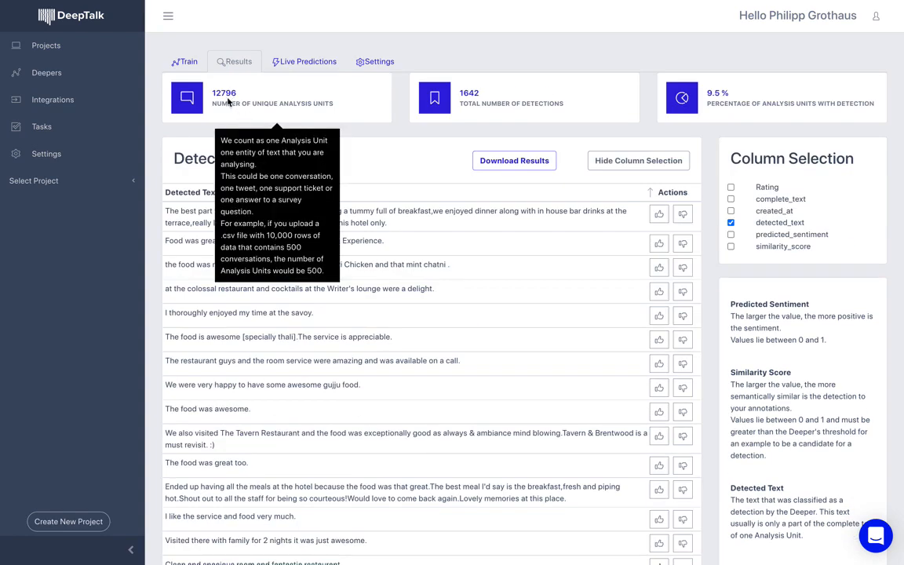
{"action": "mouse_move", "coordinate": [391, 141]}
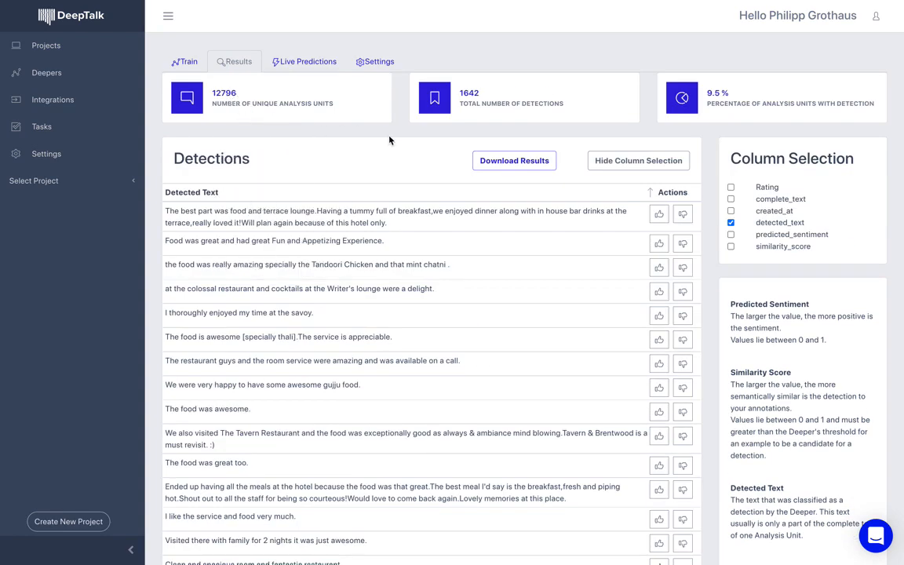
{"action": "mouse_move", "coordinate": [496, 99]}
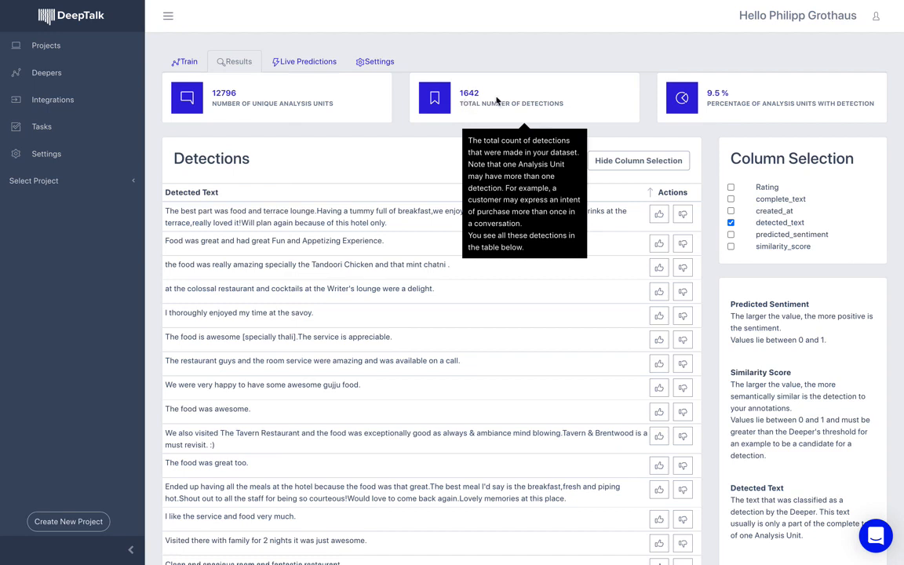
{"action": "mouse_move", "coordinate": [491, 44]}
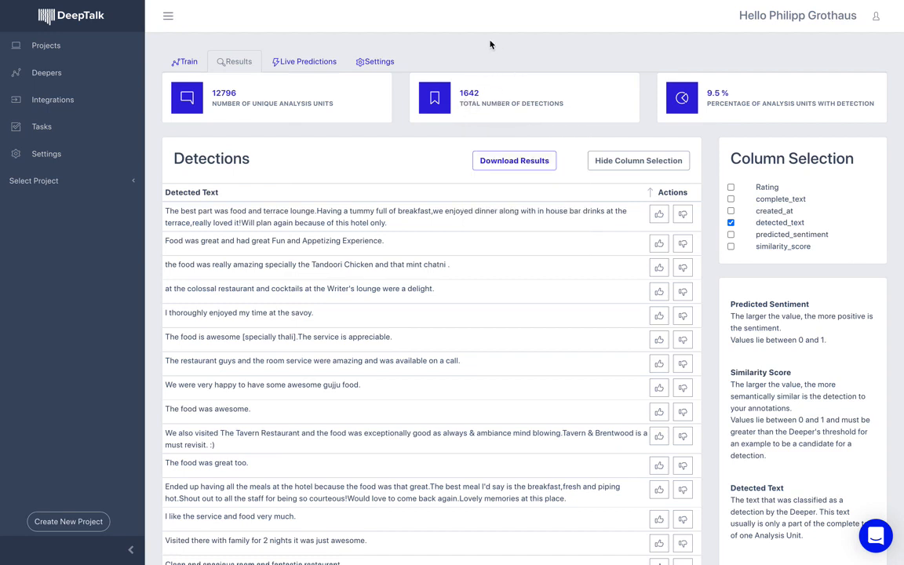
{"action": "mouse_move", "coordinate": [498, 117]}
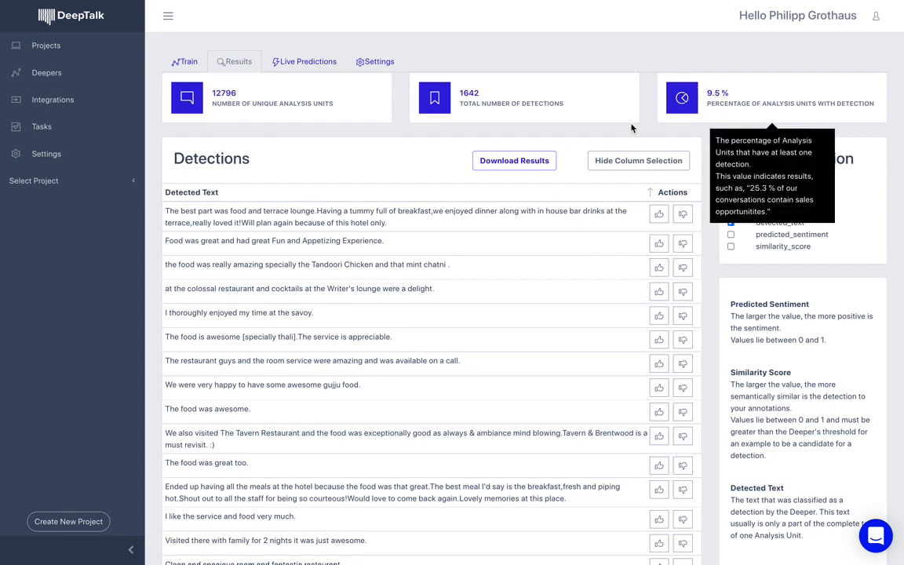
{"action": "scroll", "scroll_direction": "down", "scroll_amount": 3}
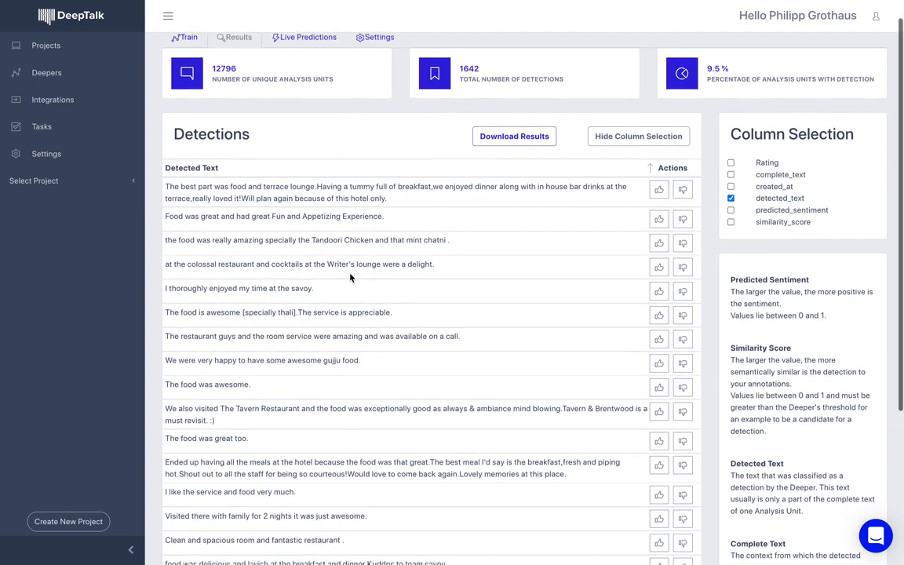
{"action": "left_click", "coordinate": [514, 136]}
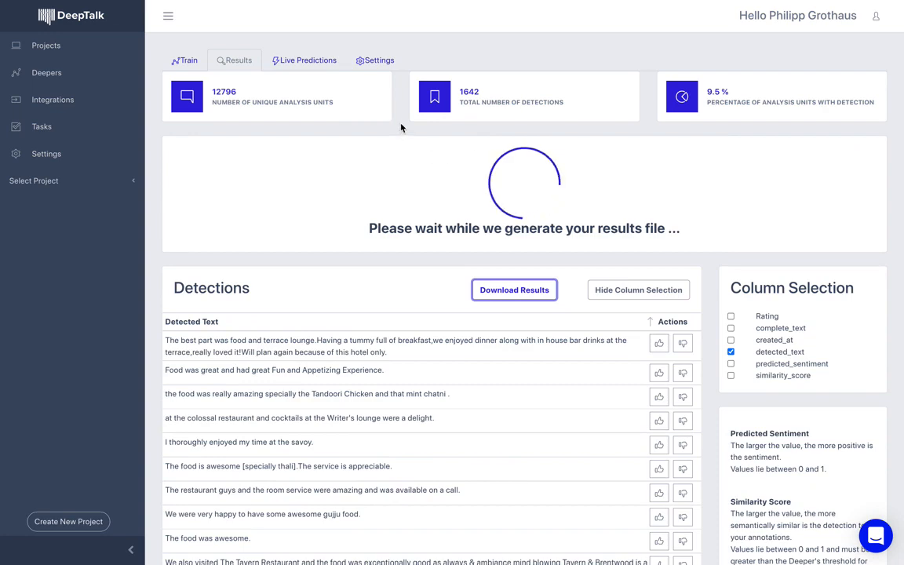
- Download the results as deeper_results.xlsx
{"action": "left_click", "coordinate": [514, 160]}
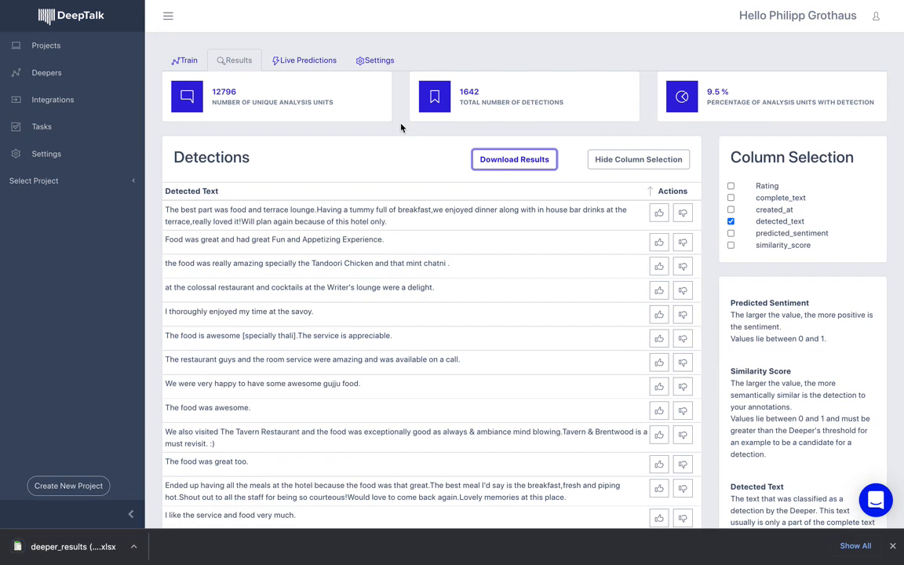
{"action": "mouse_move", "coordinate": [405, 110]}
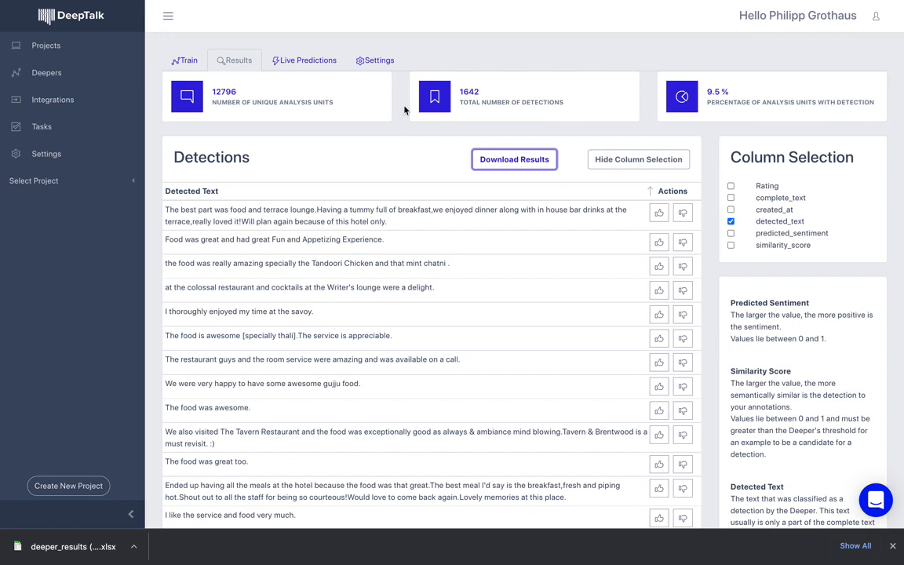
- Open the Deeper's Settings showing label 'approval' and threshold 0.63
{"action": "left_click", "coordinate": [375, 60]}
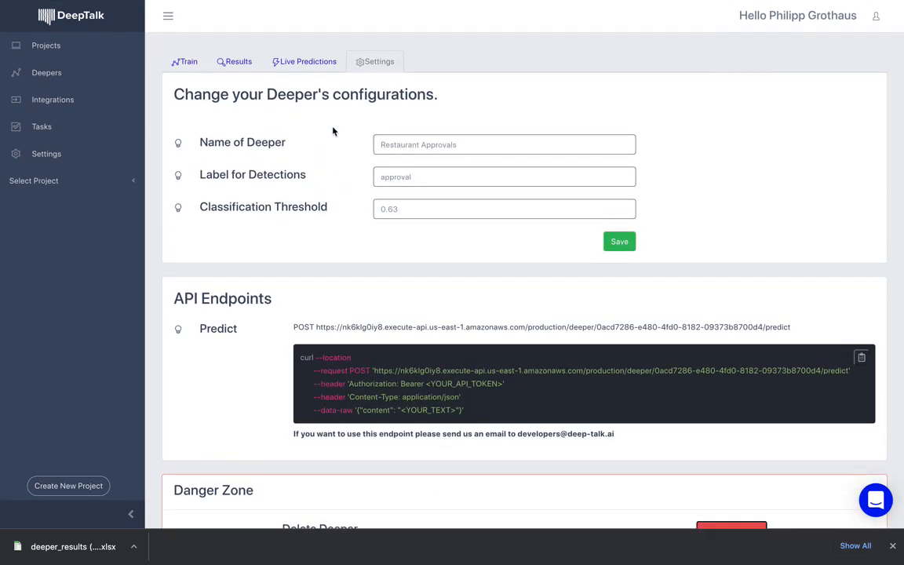
{"action": "mouse_move", "coordinate": [319, 117]}
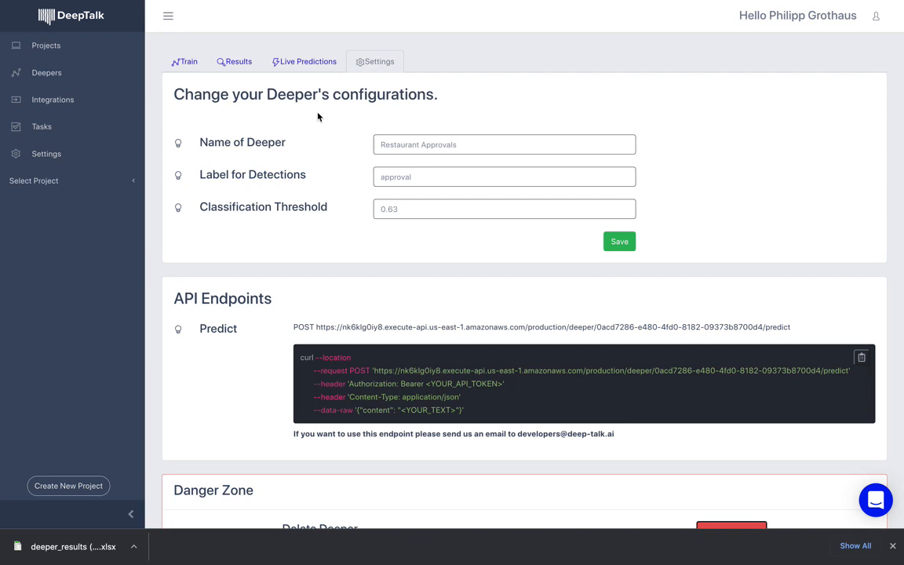
- Return to Live Predictions with the four earlier predictions listed
{"action": "left_click", "coordinate": [303, 62]}
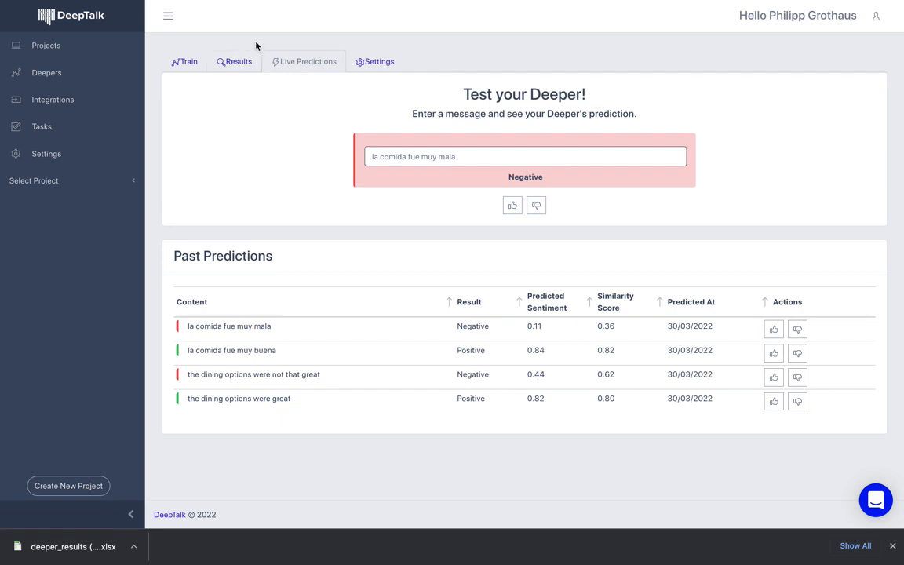
{"action": "mouse_move", "coordinate": [261, 40]}
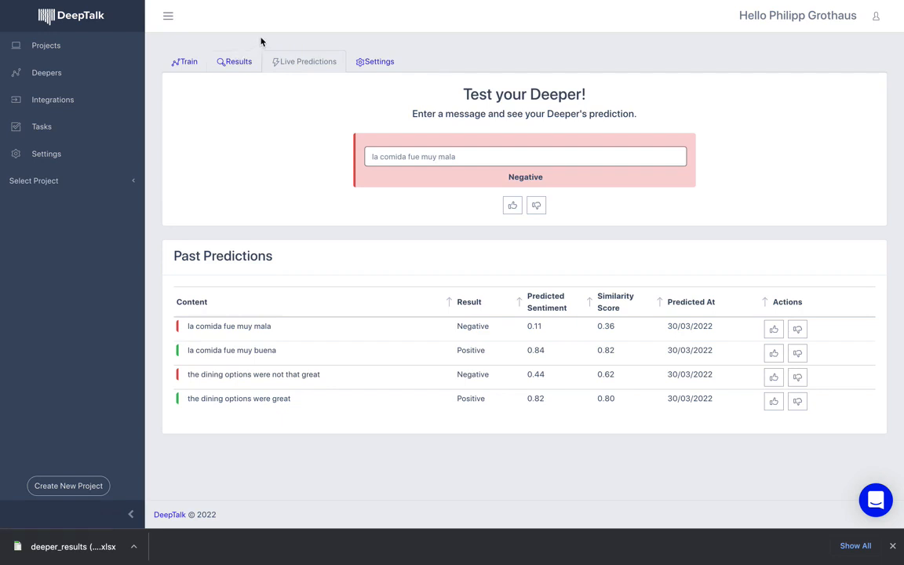